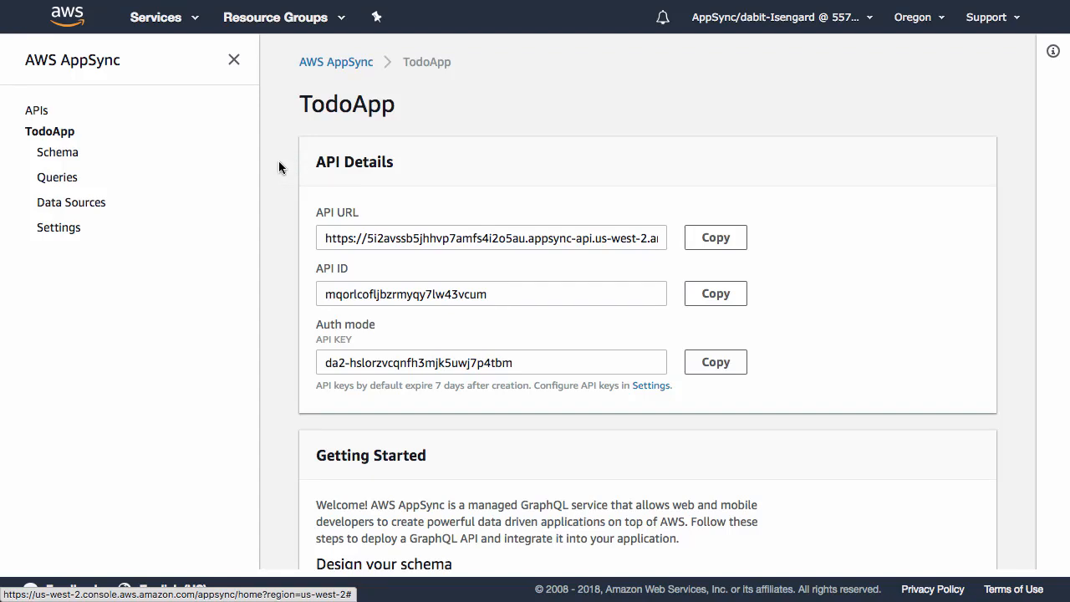
# Open the TodoApp Queries editor and hide the side navigation
pyautogui.click(56, 177)
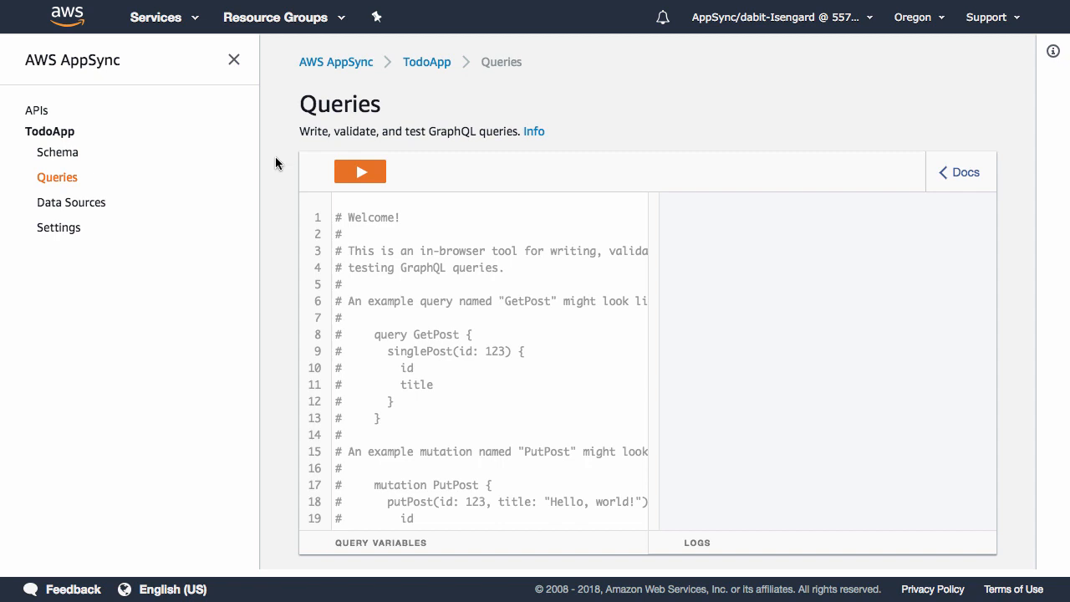
pyautogui.click(338, 217)
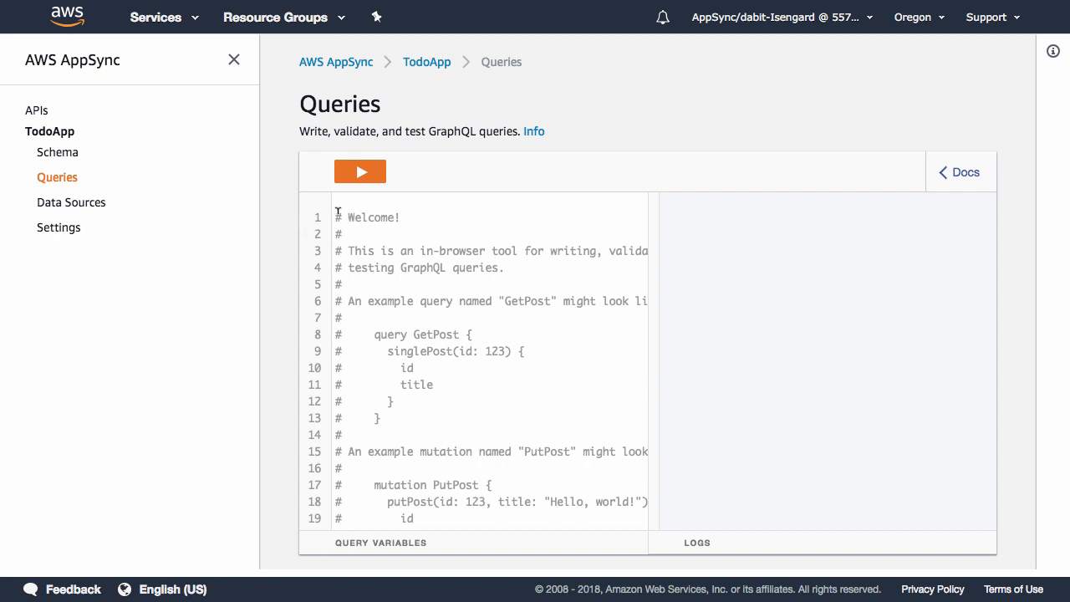
pyautogui.moveTo(507, 170)
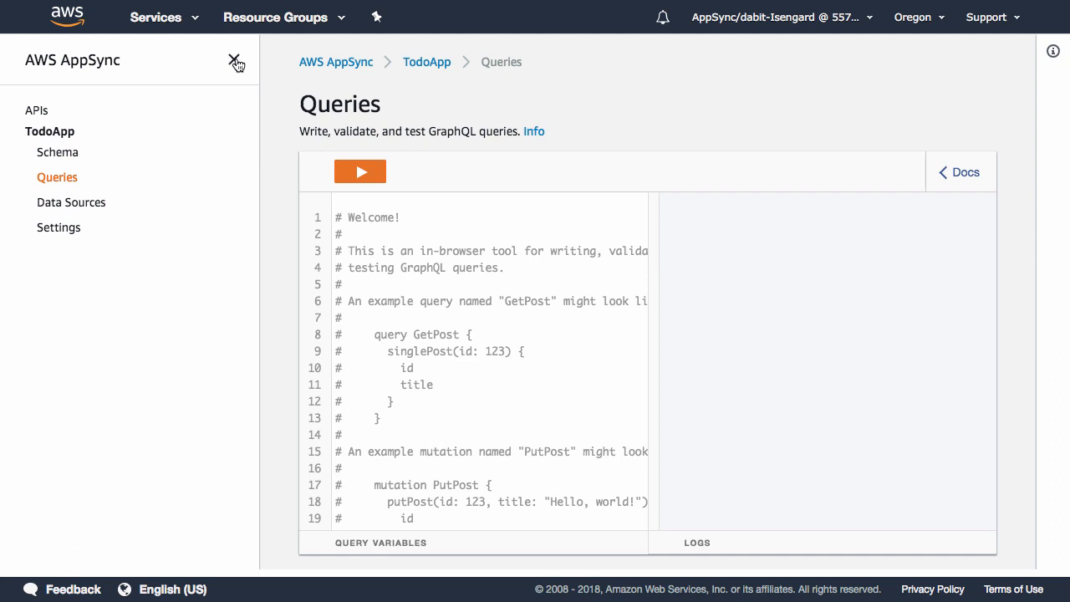
pyautogui.click(237, 62)
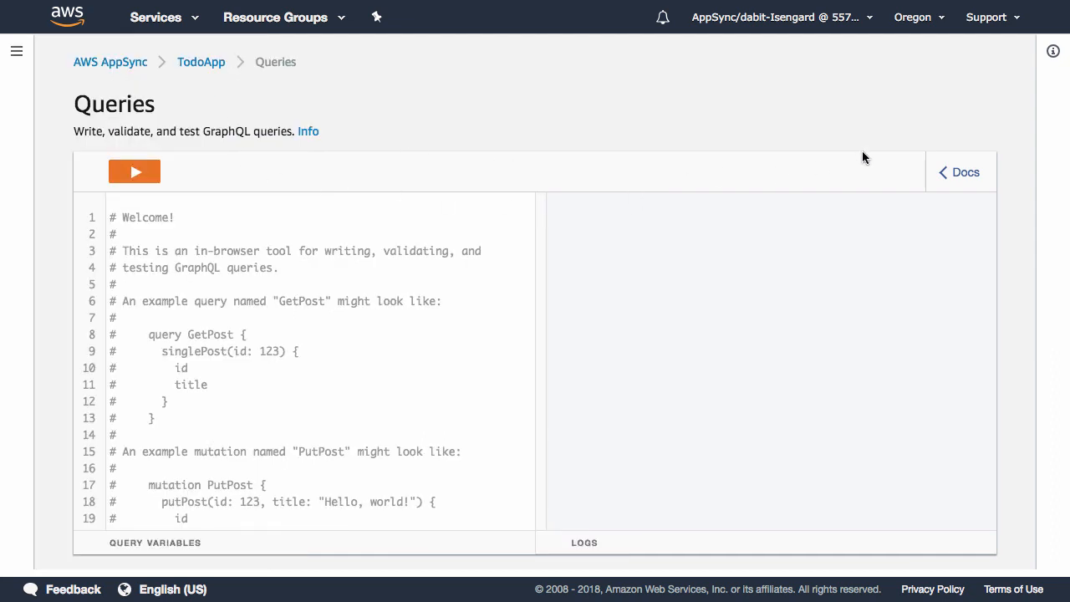
pyautogui.moveTo(964, 178)
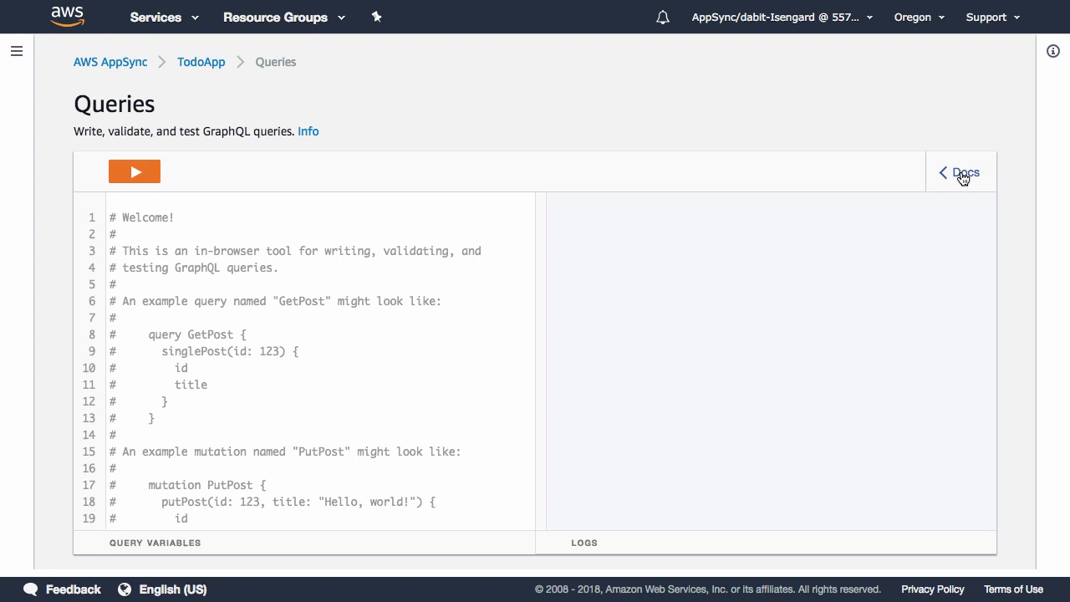
# Show the Mutation type in the Documentation Explorer: createTodo, updateTodo, deleteTodo
pyautogui.click(964, 172)
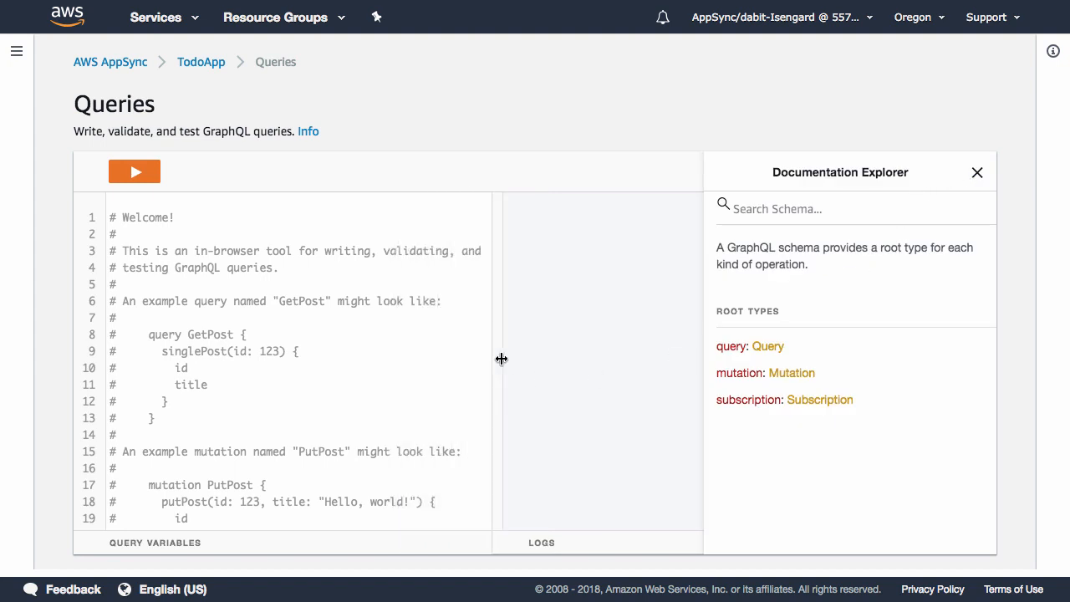
pyautogui.click(791, 373)
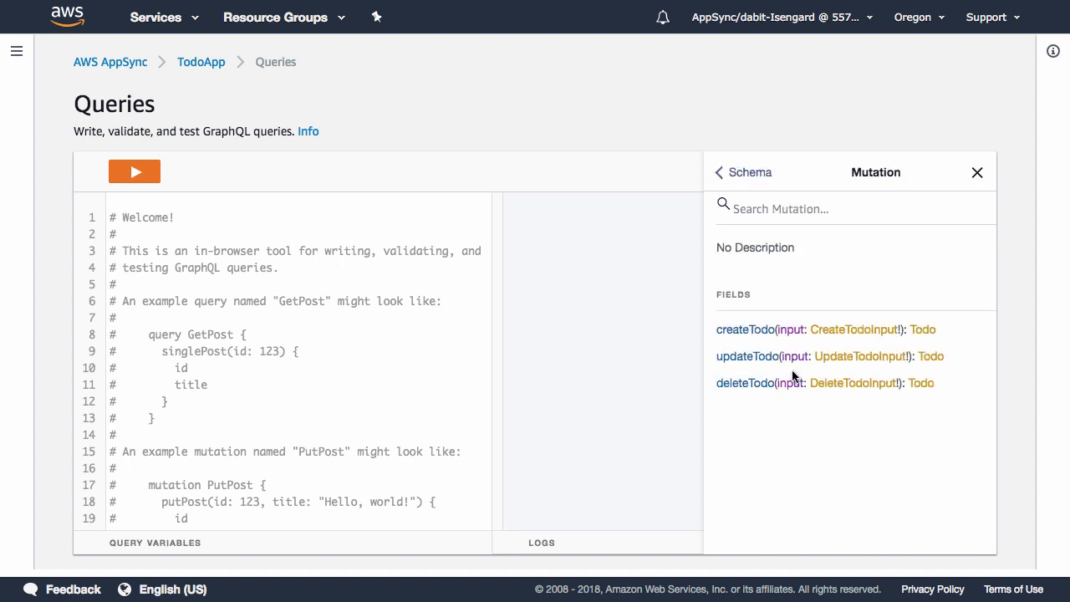
pyautogui.moveTo(735, 334)
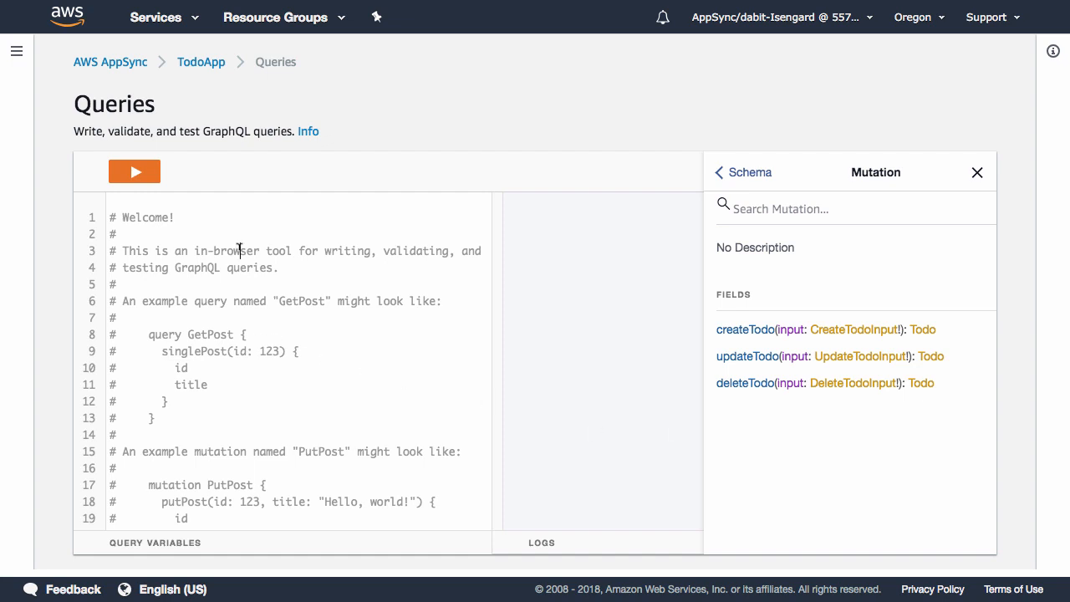
# Write 'mutation create' with createTodo title 'Get Groceries', completed false, returning id, title, completed
pyautogui.write('mutation create {')
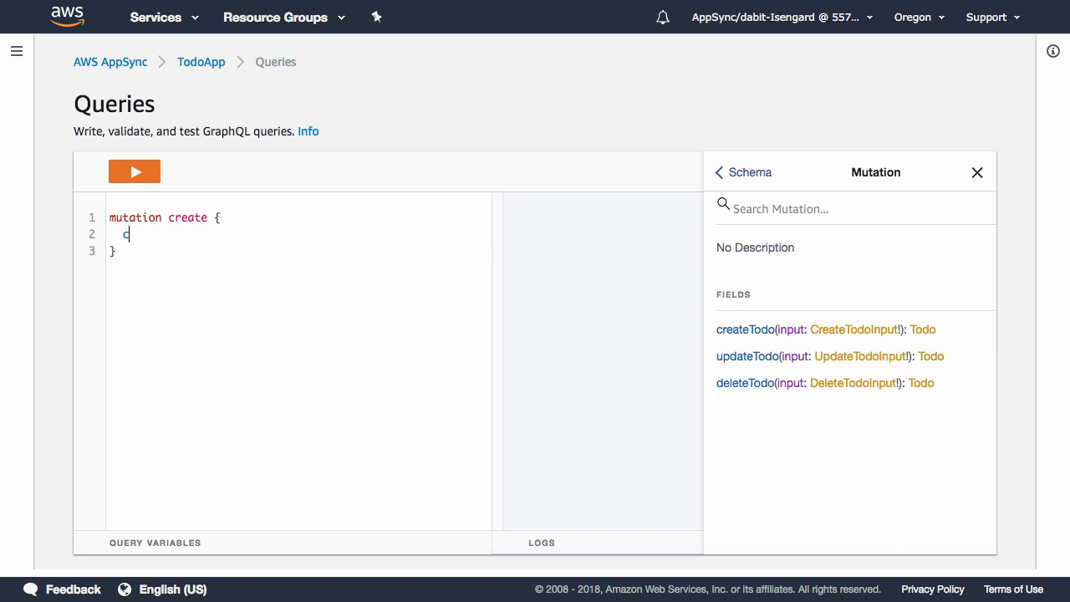
pyautogui.write('reateTodo()')
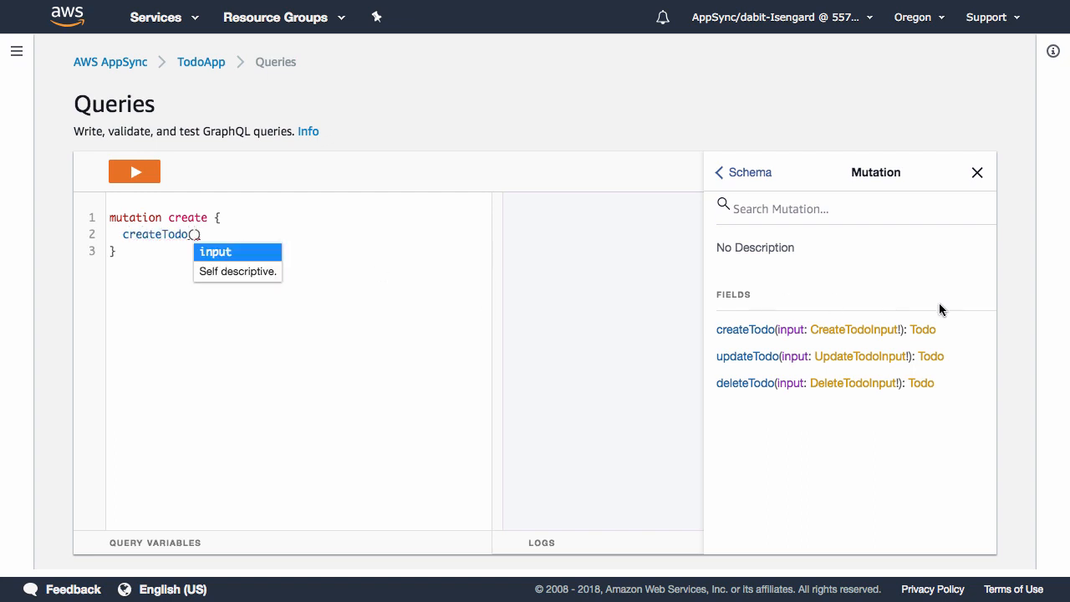
pyautogui.moveTo(51, 223)
pyautogui.write('input: {')
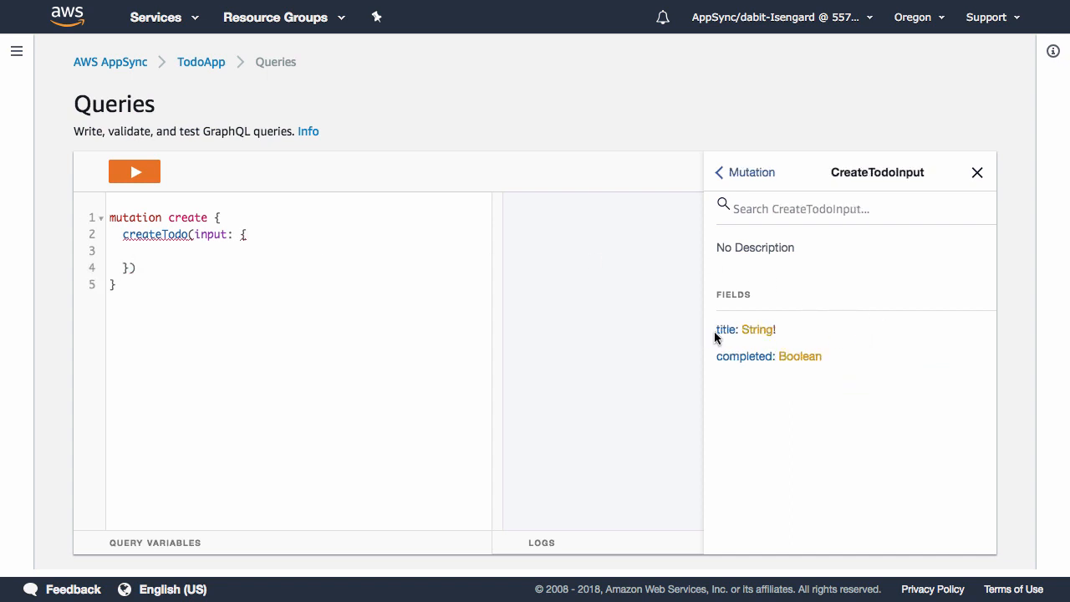
pyautogui.click(167, 251)
pyautogui.write('title: "')
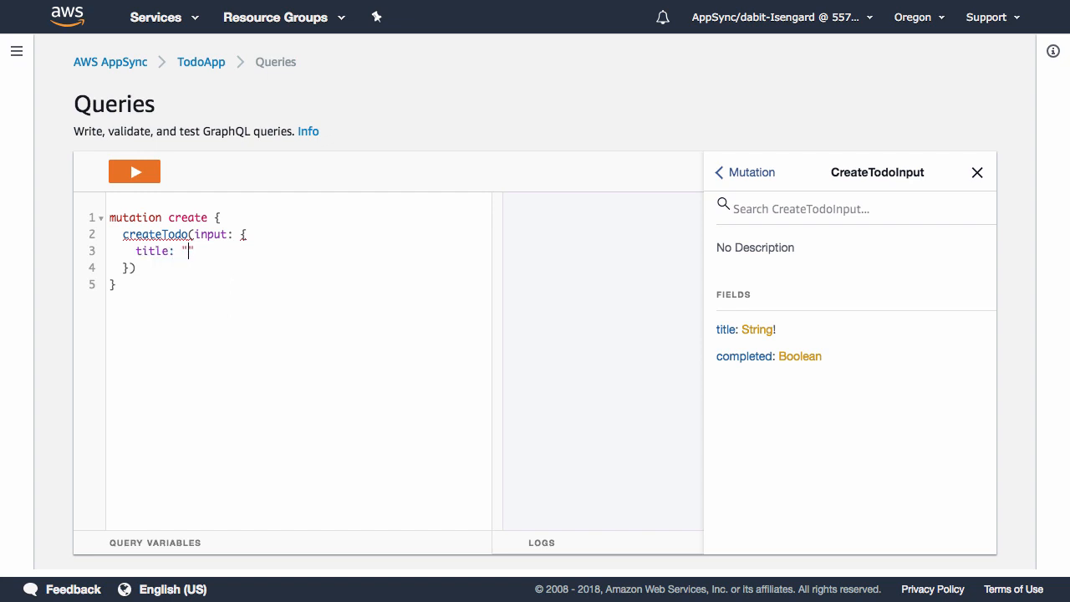
pyautogui.write('Get Groceries')
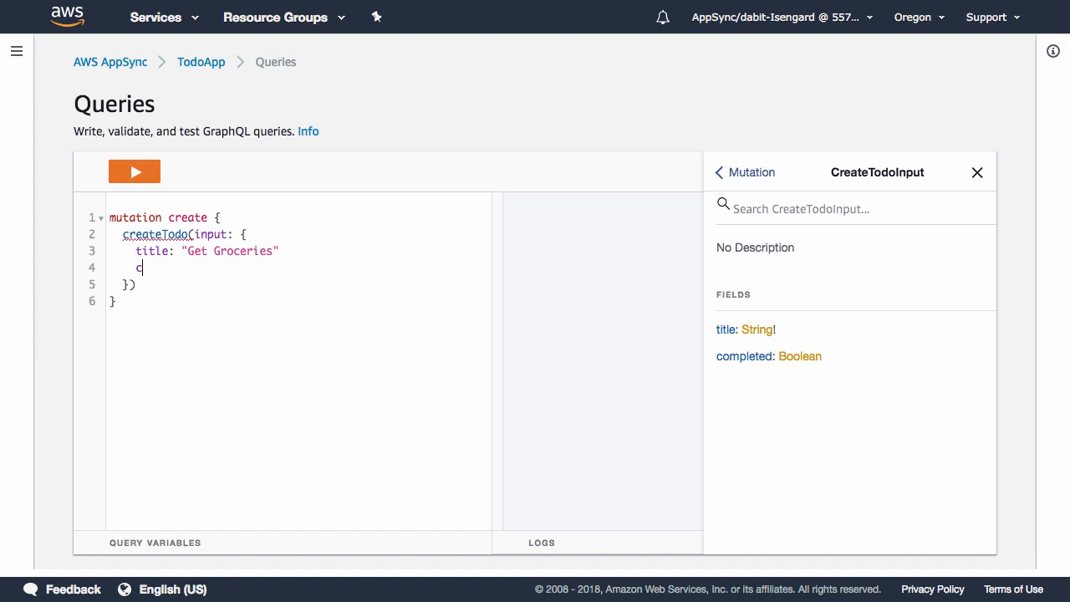
pyautogui.write('ompleted: false')
pyautogui.write(' {')
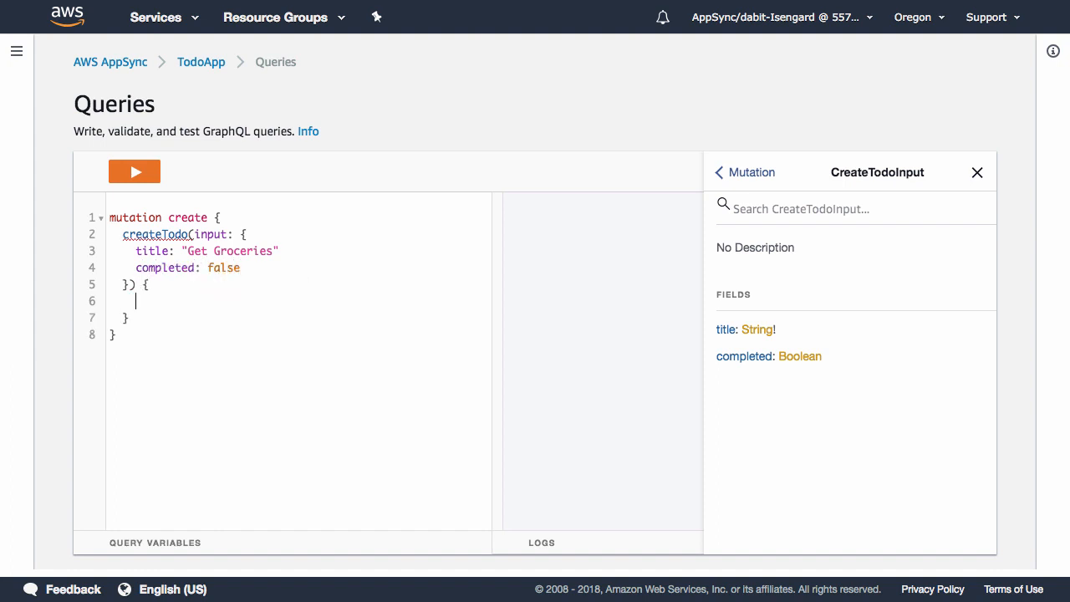
pyautogui.write('id')
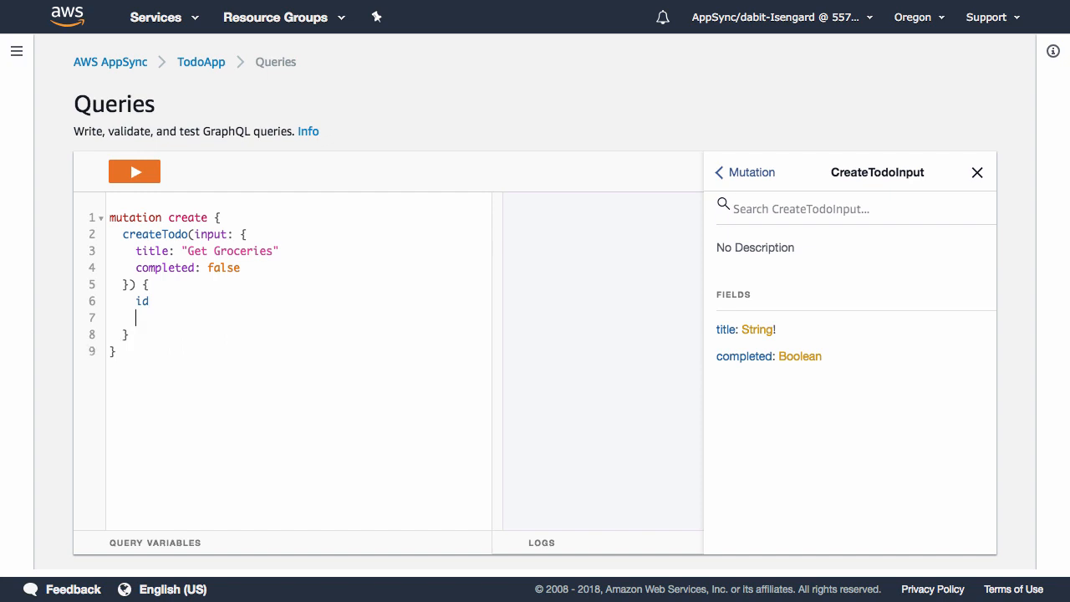
pyautogui.write('title')
pyautogui.write('completed')
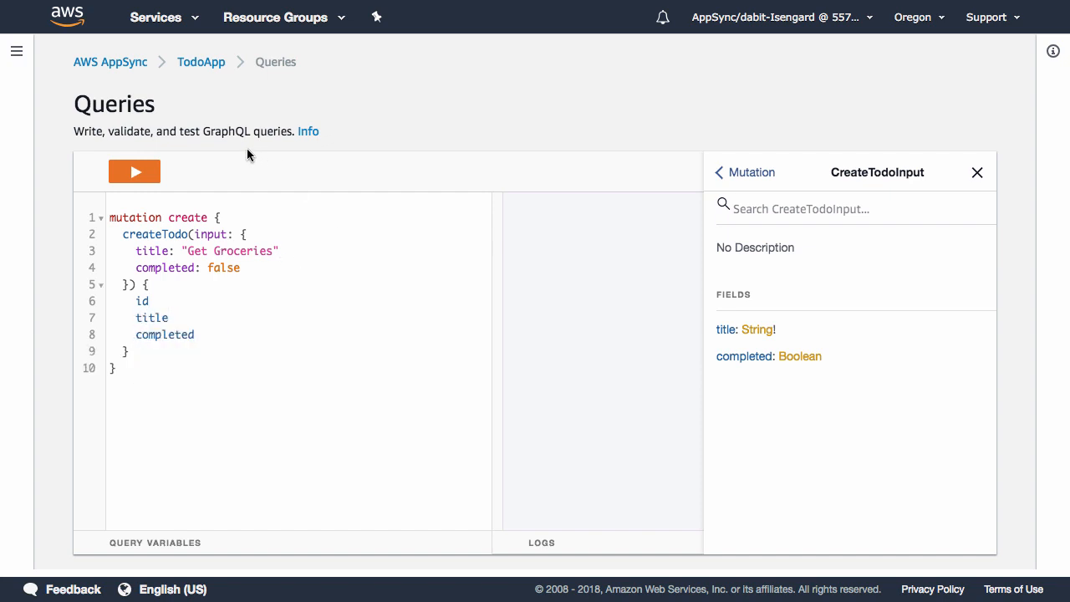
pyautogui.moveTo(106, 179)
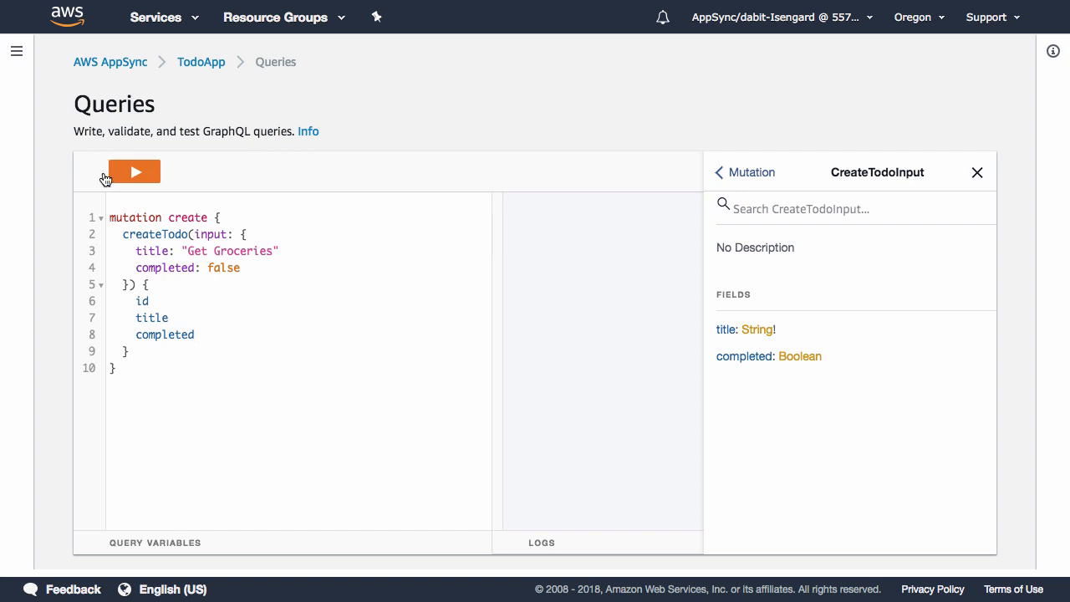
# Run the Get Groceries createTodo mutation, then restore the side navigation
pyautogui.click(134, 171)
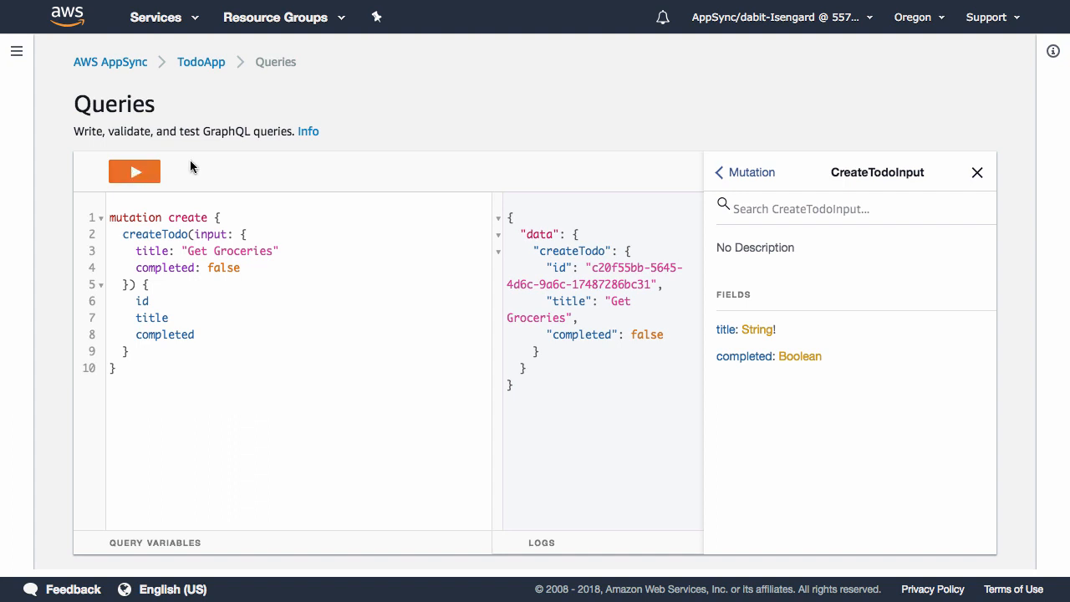
pyautogui.moveTo(234, 150)
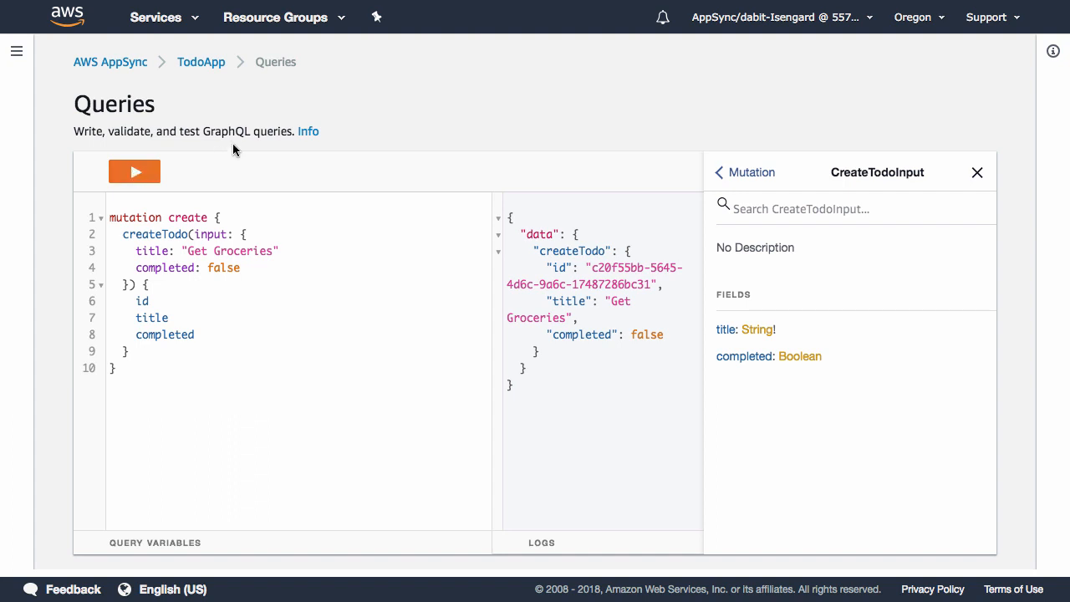
pyautogui.moveTo(242, 103)
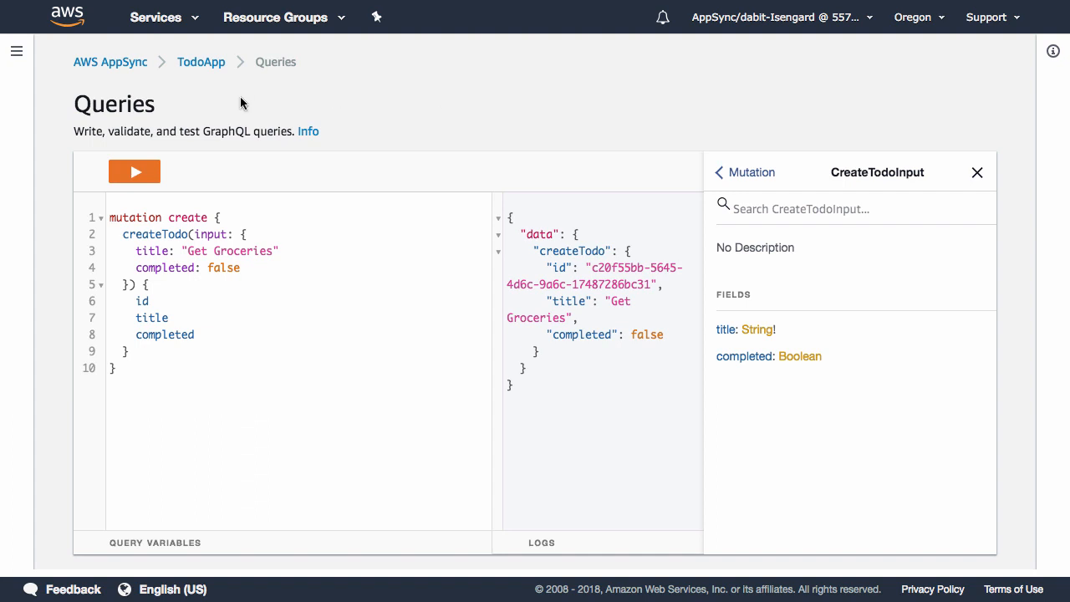
pyautogui.click(16, 51)
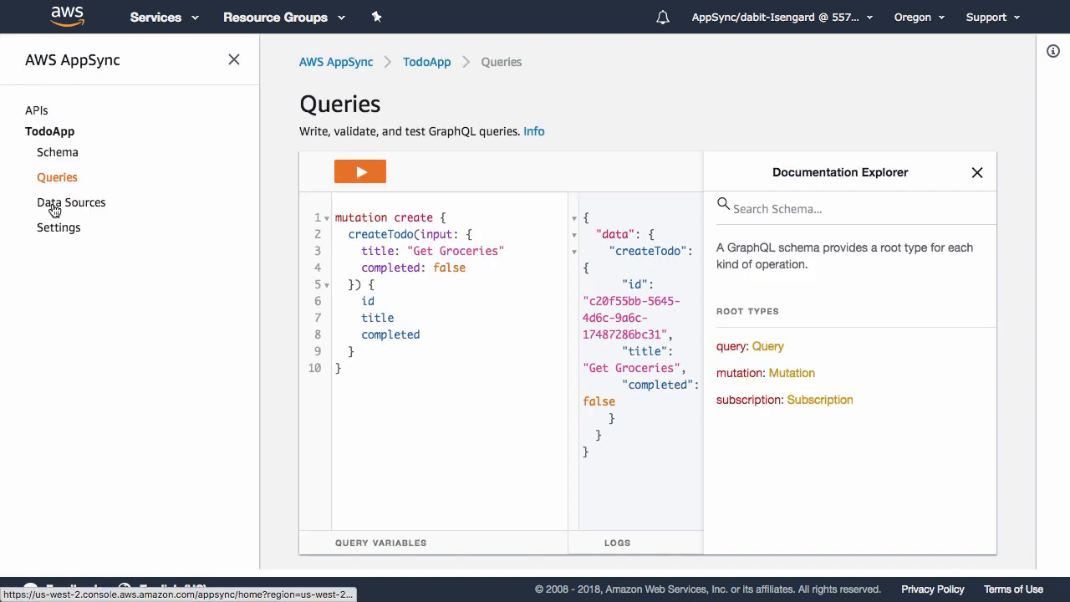
# Open TodoTable's items in DynamoDB and inspect the Get Groceries item, completed false
pyautogui.click(71, 202)
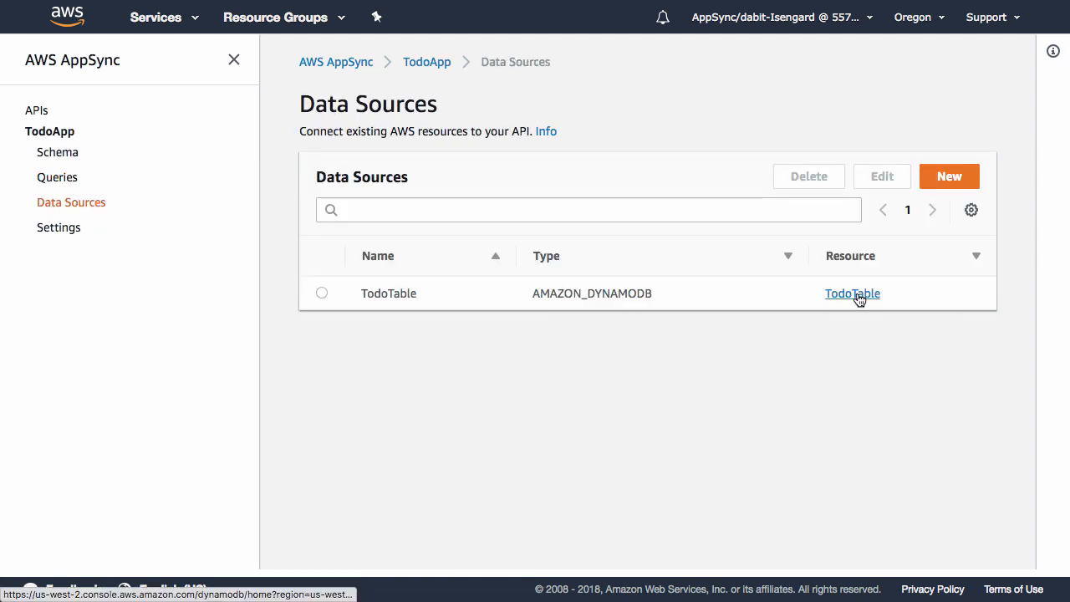
pyautogui.click(852, 293)
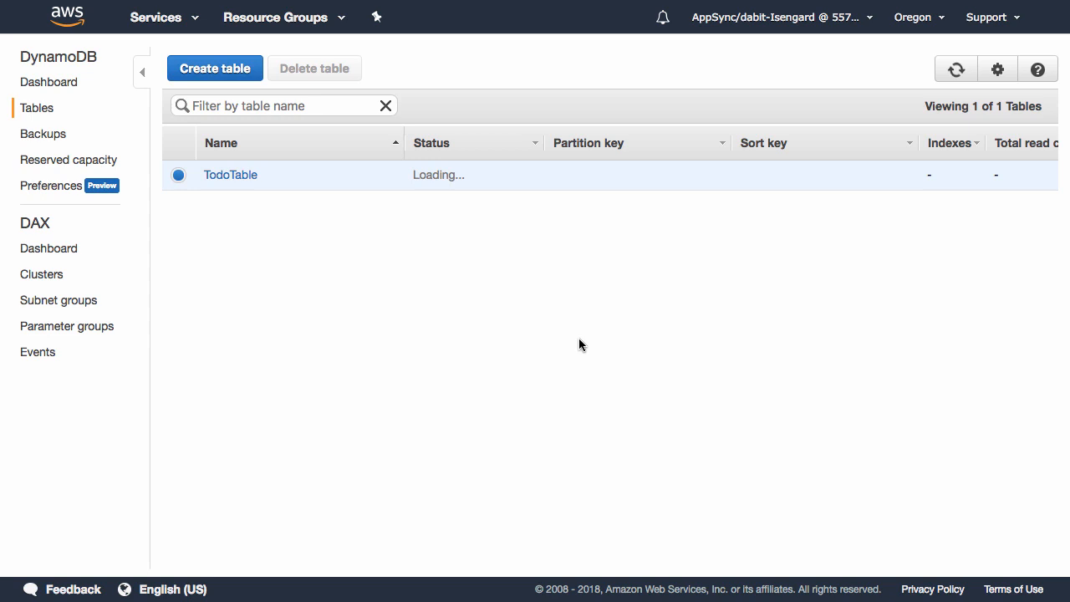
pyautogui.click(231, 175)
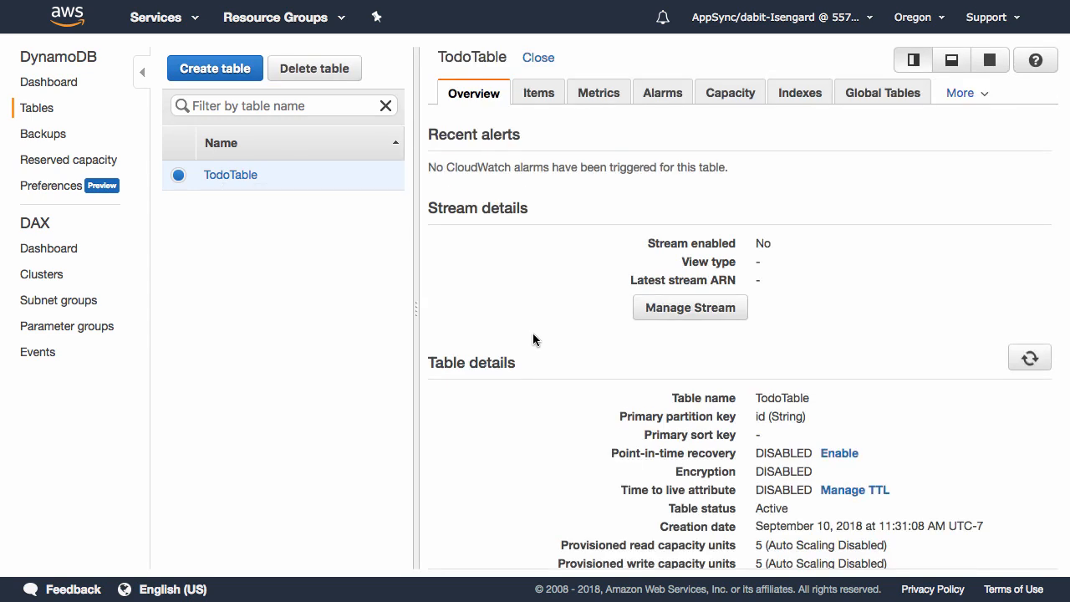
pyautogui.click(537, 92)
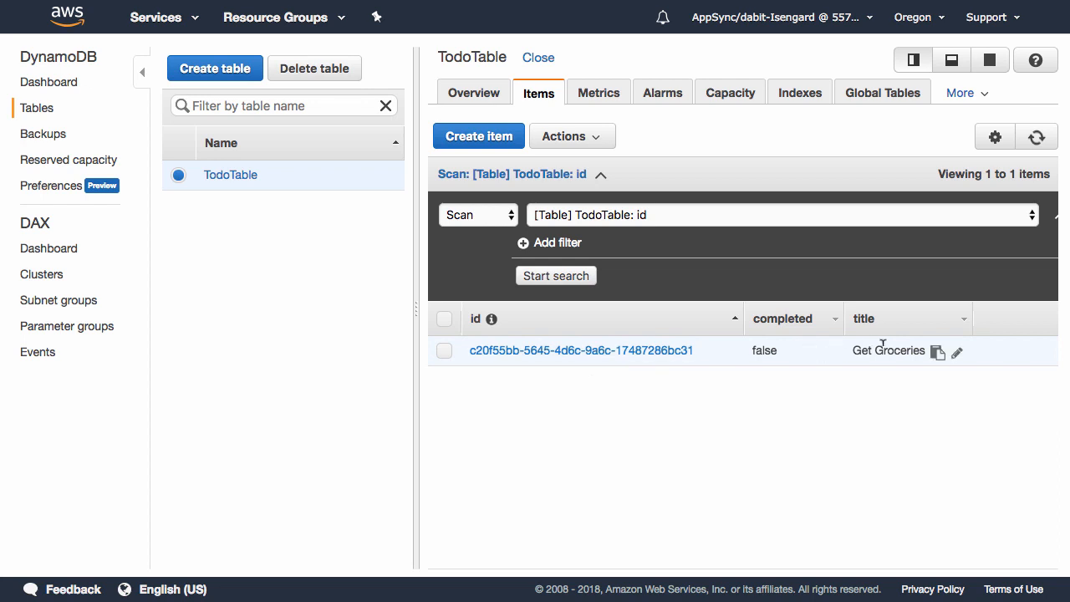
pyautogui.moveTo(604, 410)
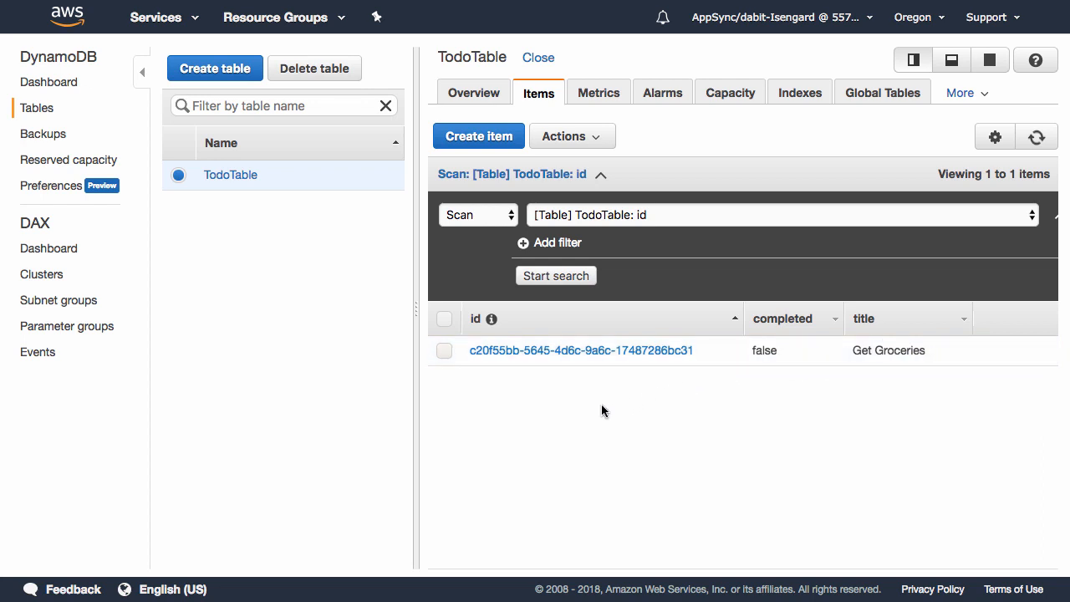
pyautogui.moveTo(558, 357)
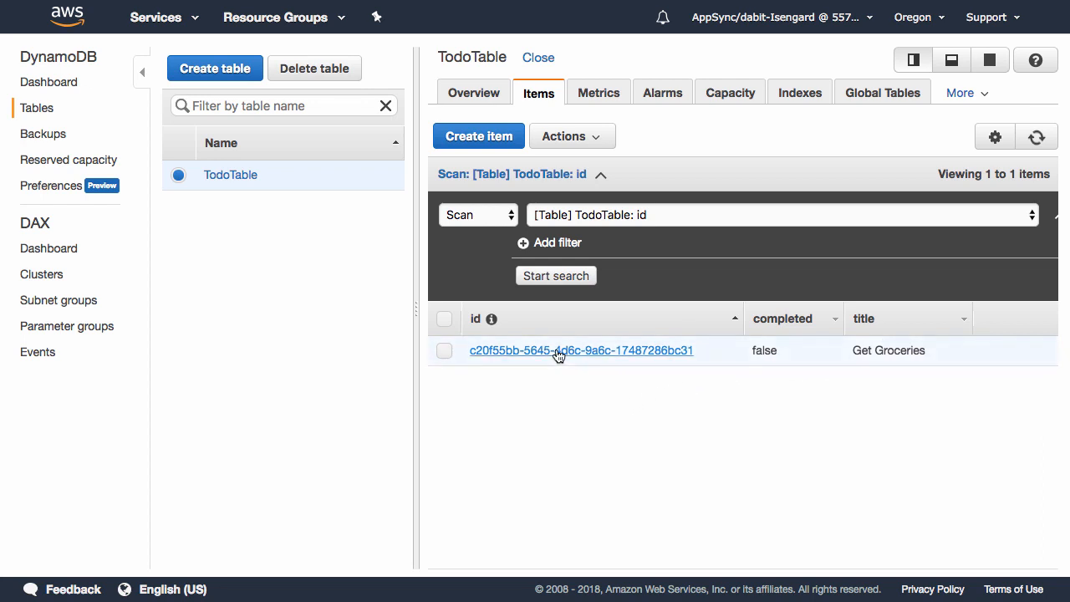
pyautogui.click(561, 351)
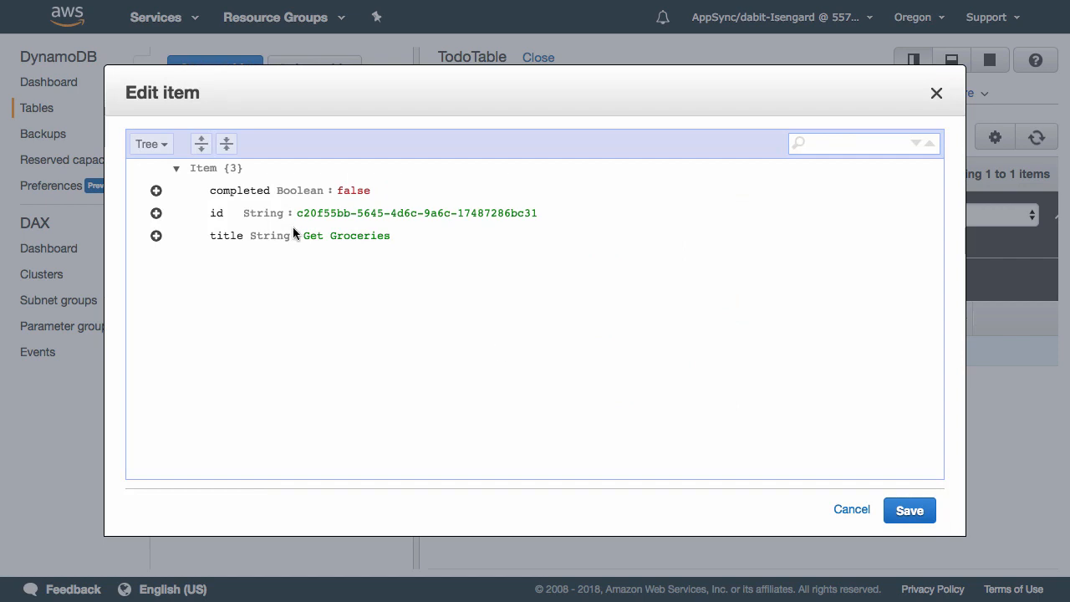
pyautogui.doubleClick(416, 213)
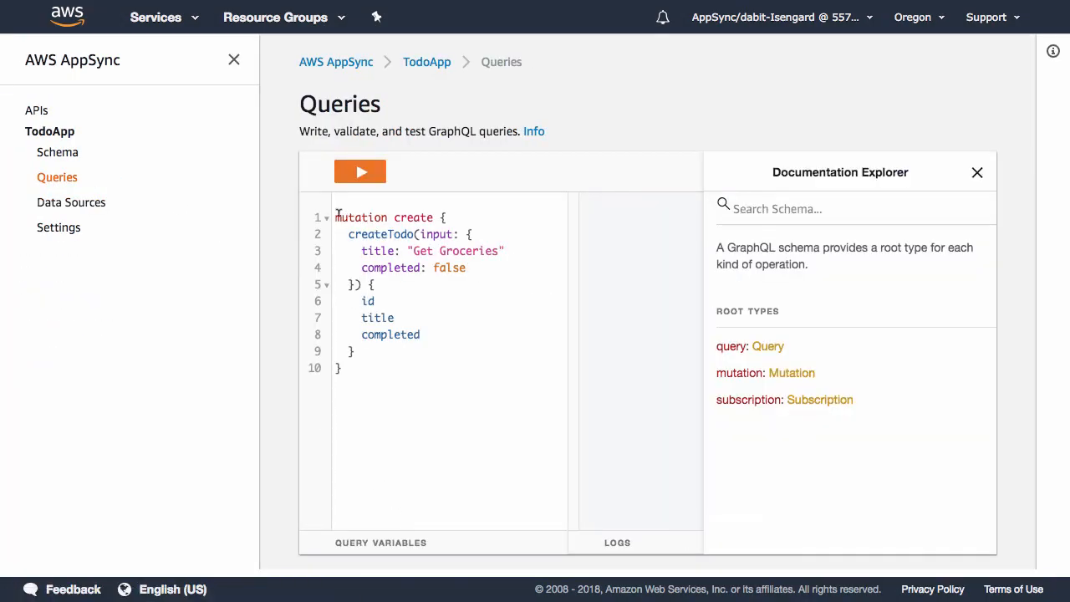
pyautogui.moveTo(235, 62)
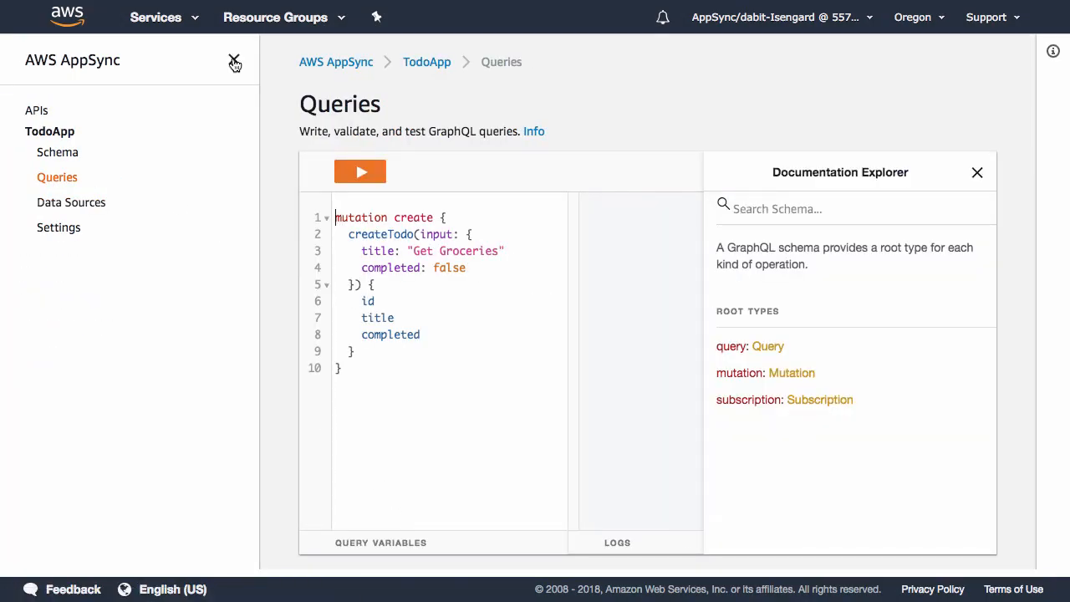
# Write 'mutation update' setting completed: true for id c20f55bb-5645-4d6c-9a6c-17487286bc31
pyautogui.click(235, 64)
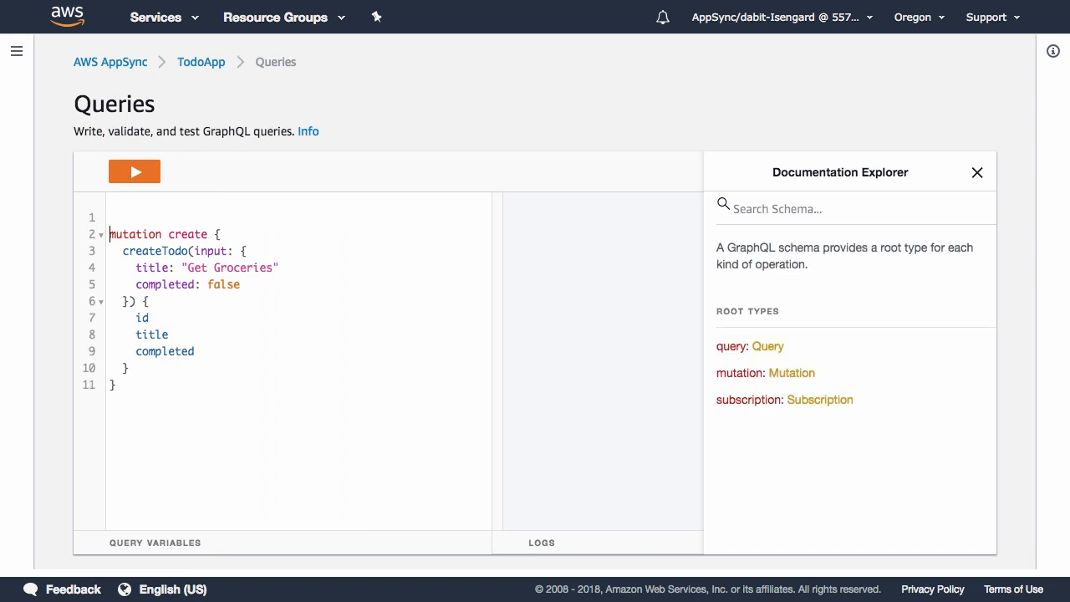
pyautogui.write('mutation update {')
pyautogui.write('id')
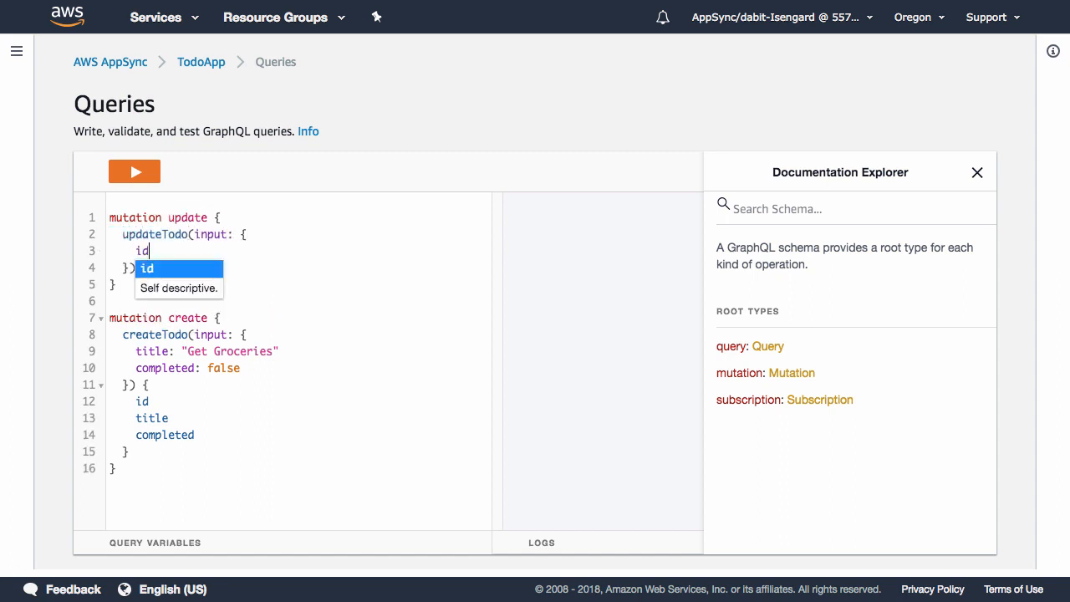
pyautogui.write(': "c20f55bb-5645-4d6c-9a6c-17487286bc31"')
pyautogui.write('completed')
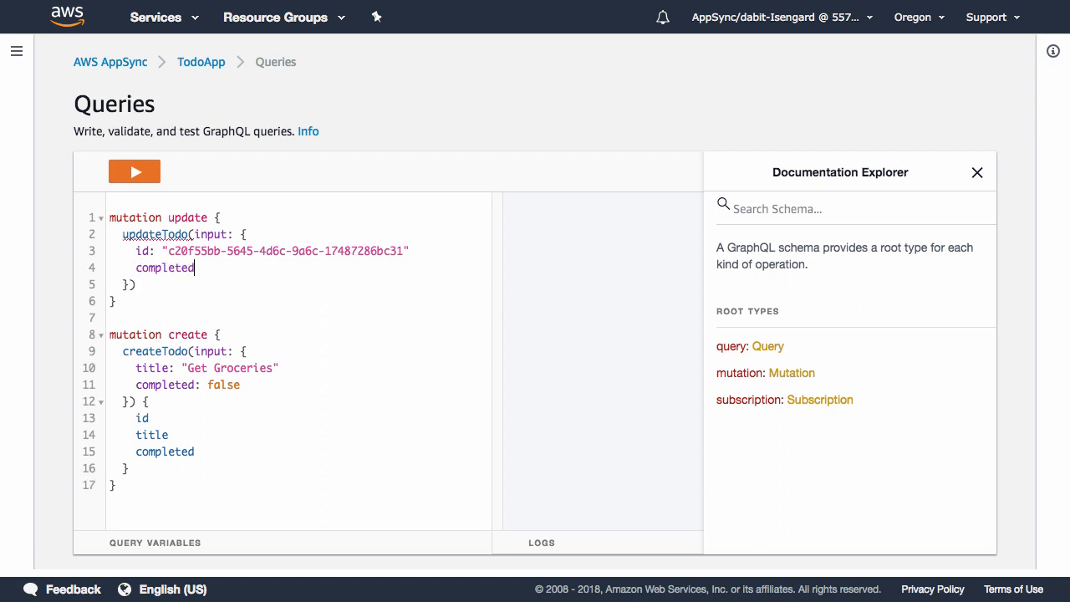
pyautogui.write(': true')
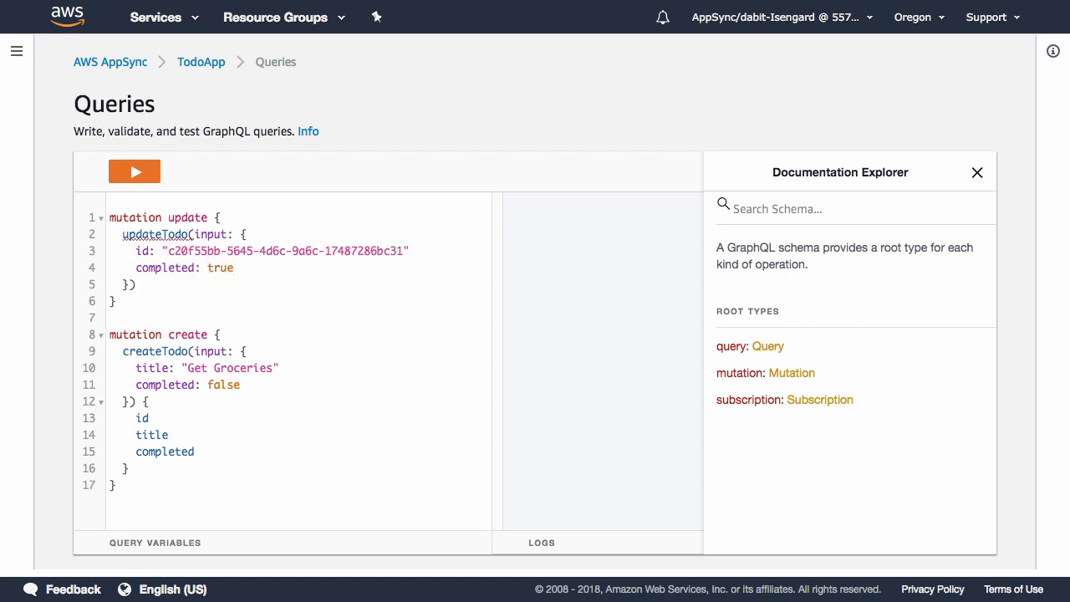
pyautogui.write('id title completed')
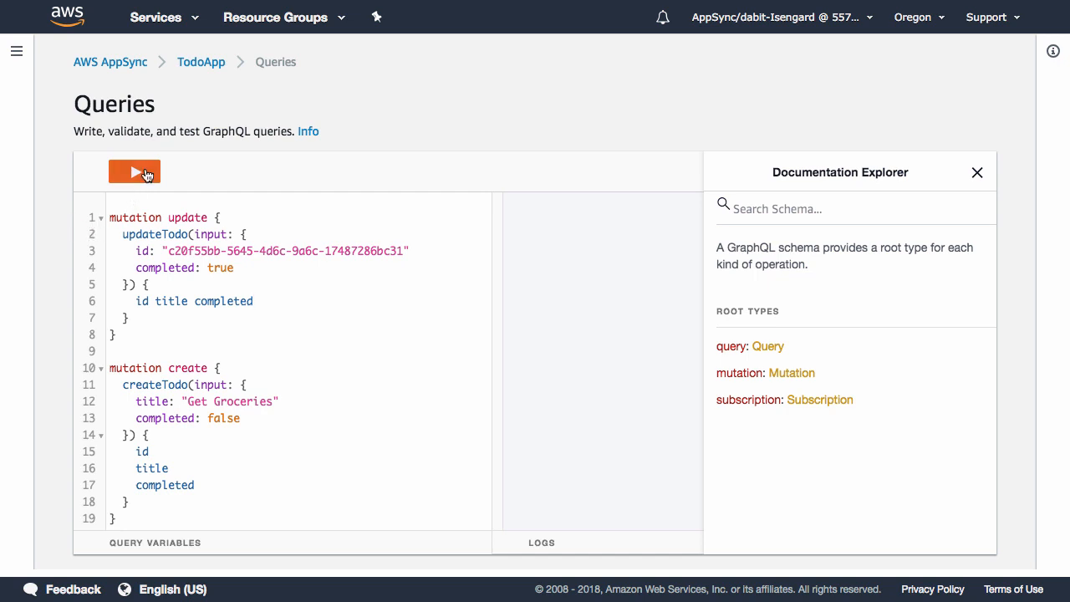
# Run the updateTodo mutation and check TodoTable's Items tab in DynamoDB
pyautogui.click(134, 171)
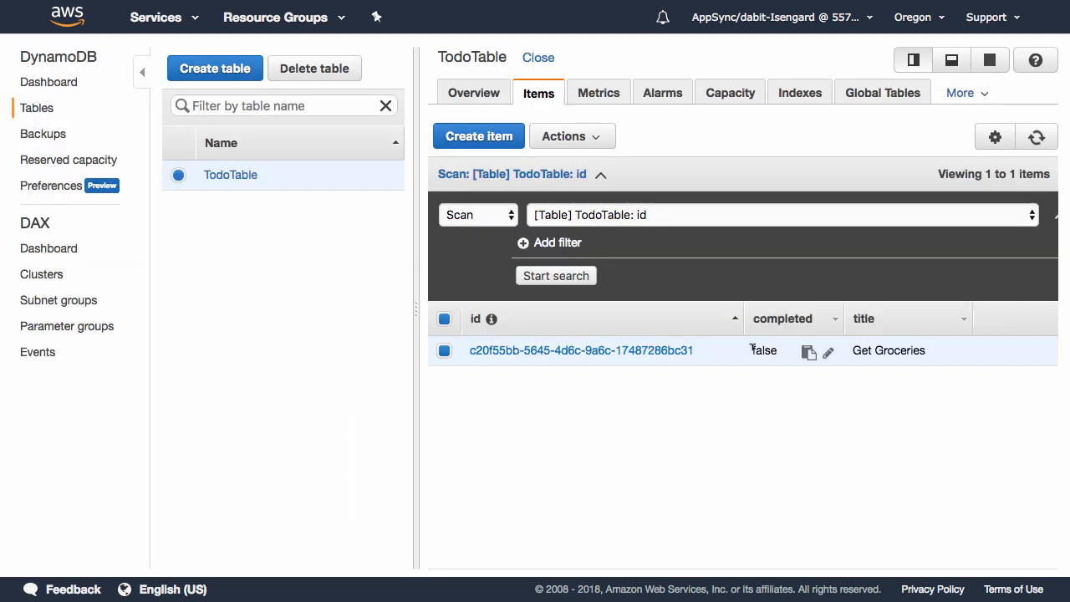
pyautogui.moveTo(749, 405)
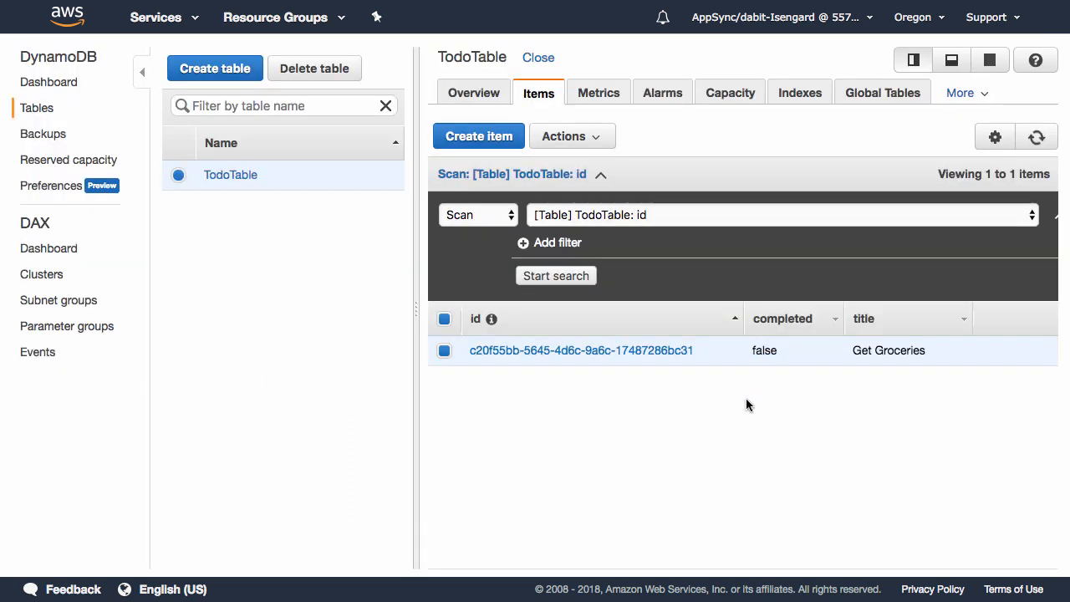
pyautogui.moveTo(740, 448)
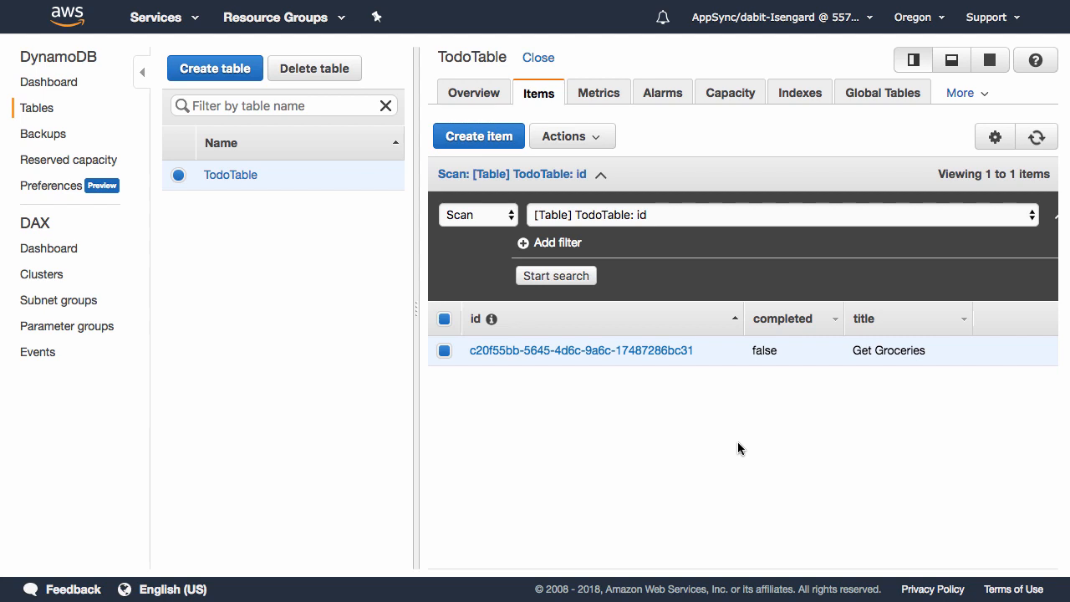
pyautogui.click(1037, 137)
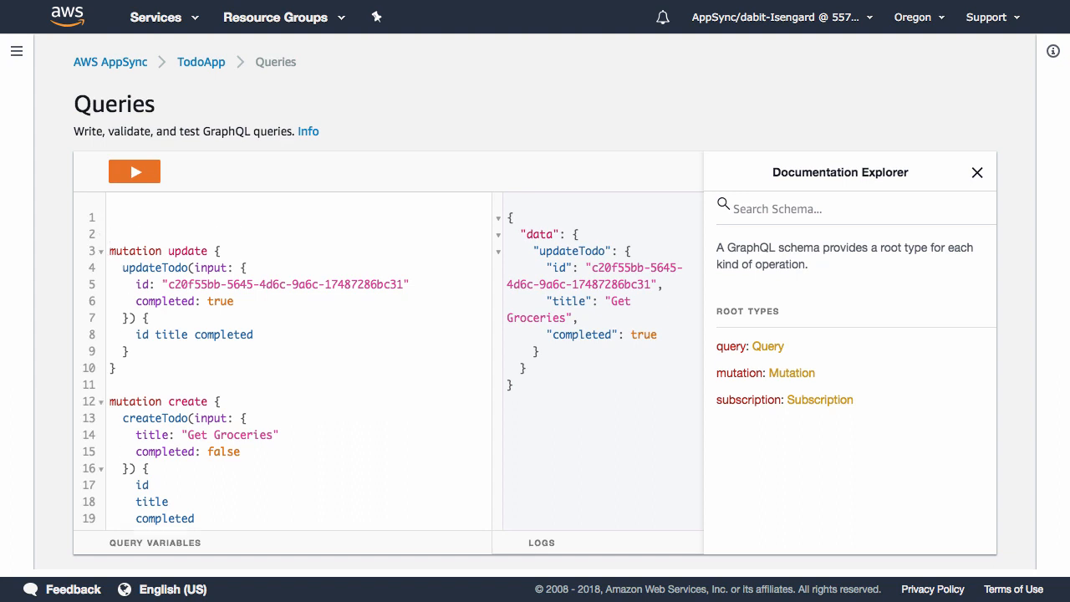
# Write and run 'mutation delete' for id c20f55bb-5645-4d6c-9a6c-17487286bc31, returning id, title, completed
pyautogui.write('mutation delete {')
pyautogui.write('deleteTodo')
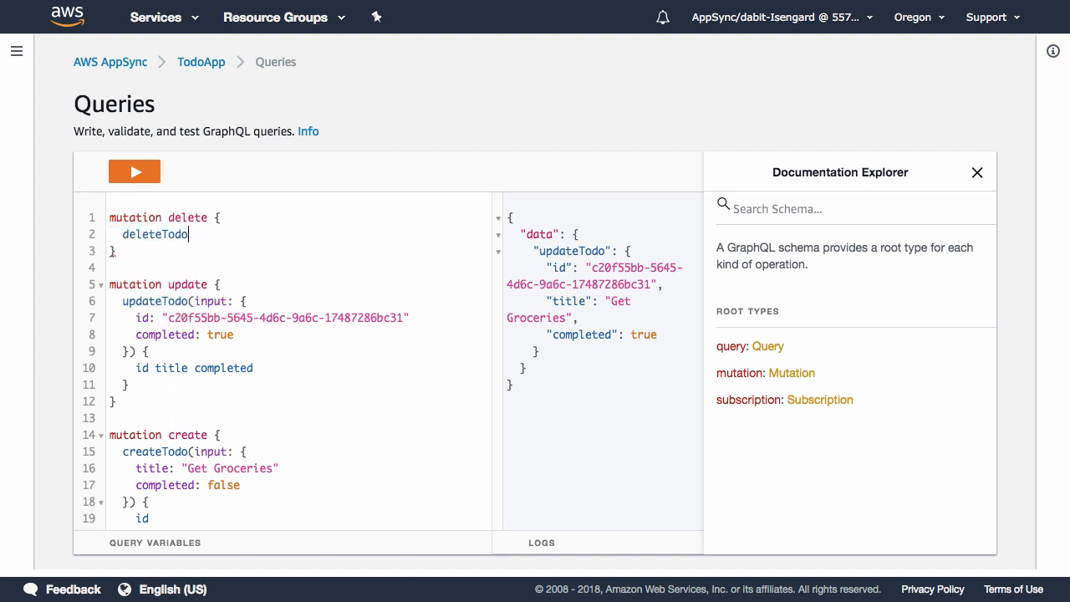
pyautogui.write('(input: {')
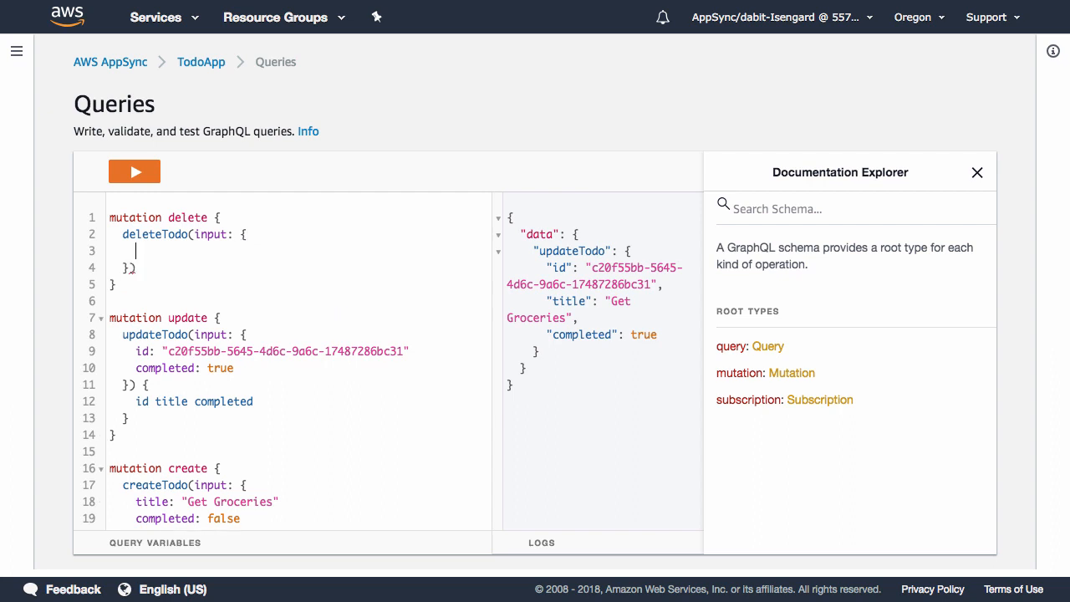
pyautogui.write('id: "c20f55bb-5645-4d6c-9a6c-17487286bc31"')
pyautogui.write(' {')
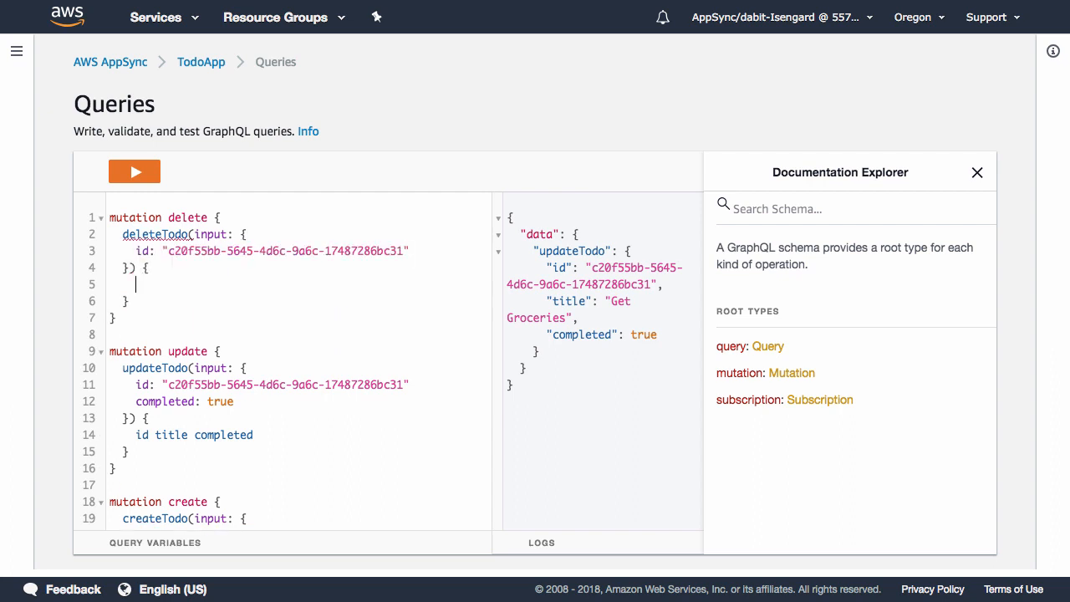
pyautogui.write('id title completed')
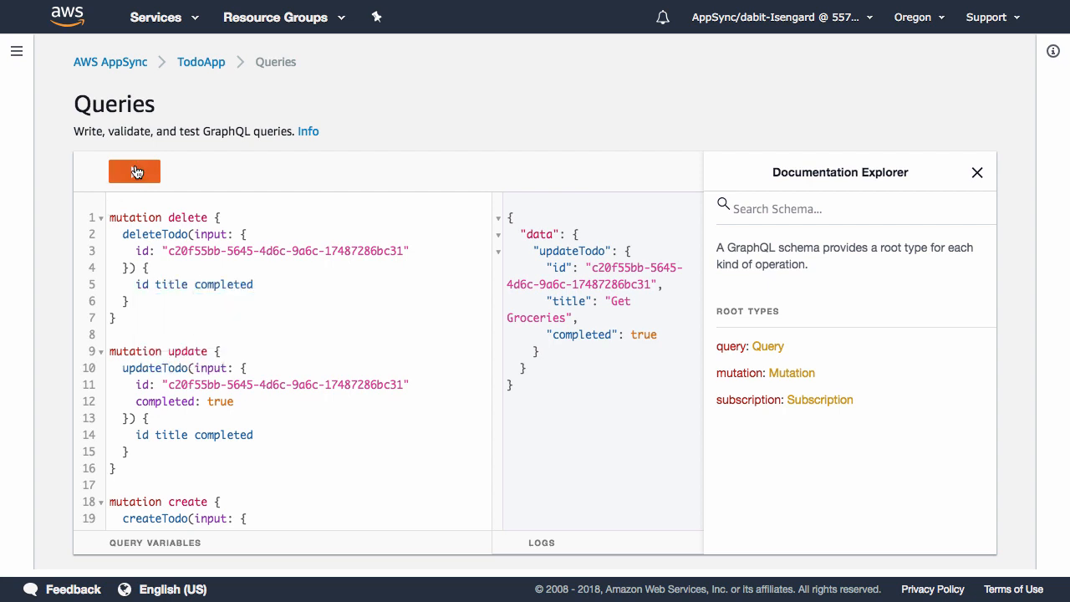
pyautogui.click(134, 171)
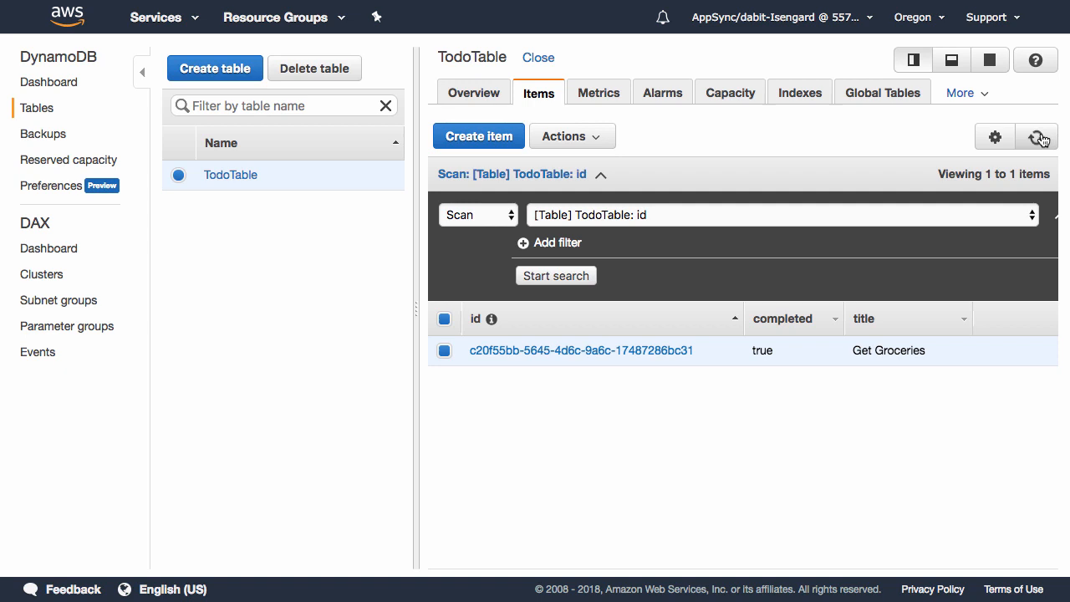
# Refresh TodoTable's items to confirm zero items remain
pyautogui.click(1029, 138)
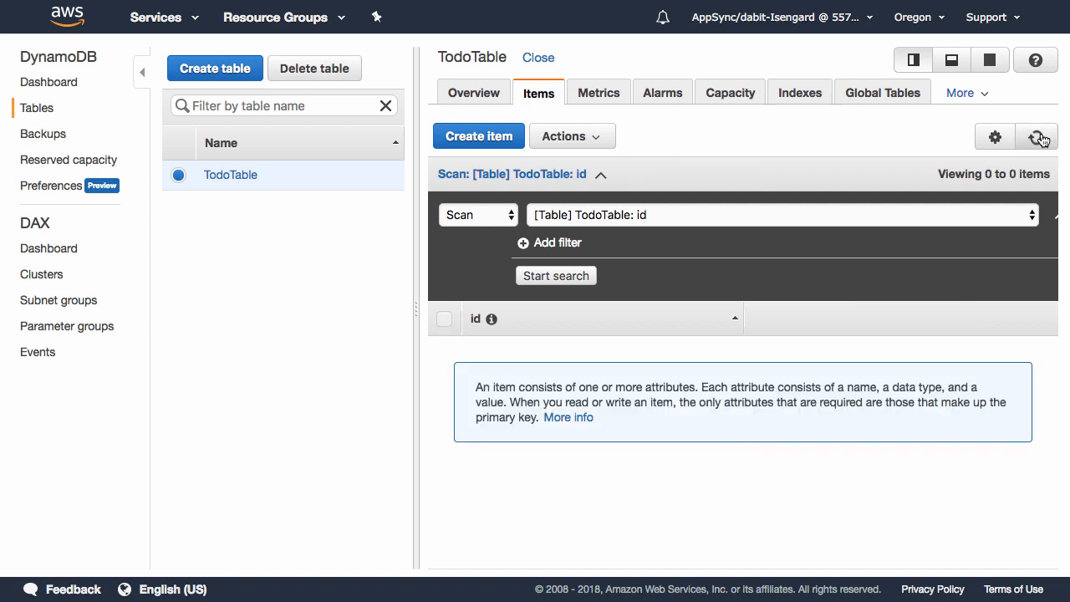